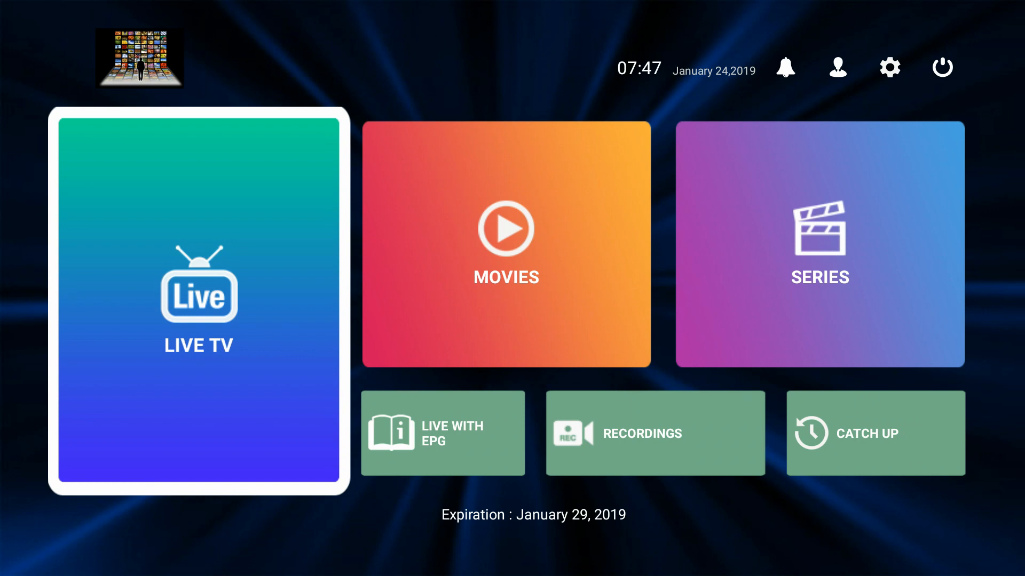
# - View the account details and return to the home screen
pyautogui.click(785, 67)
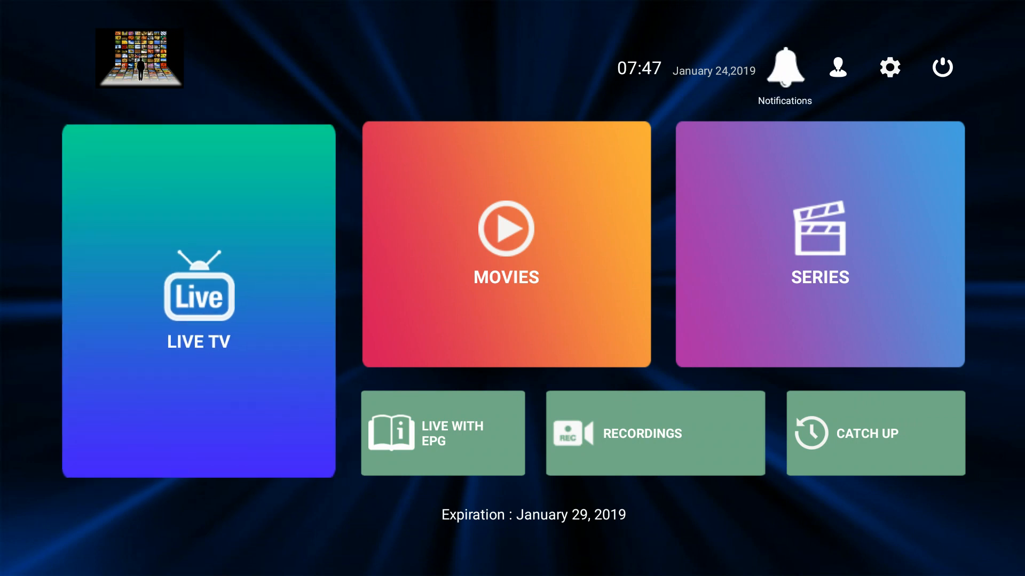
pyautogui.moveTo(836, 68)
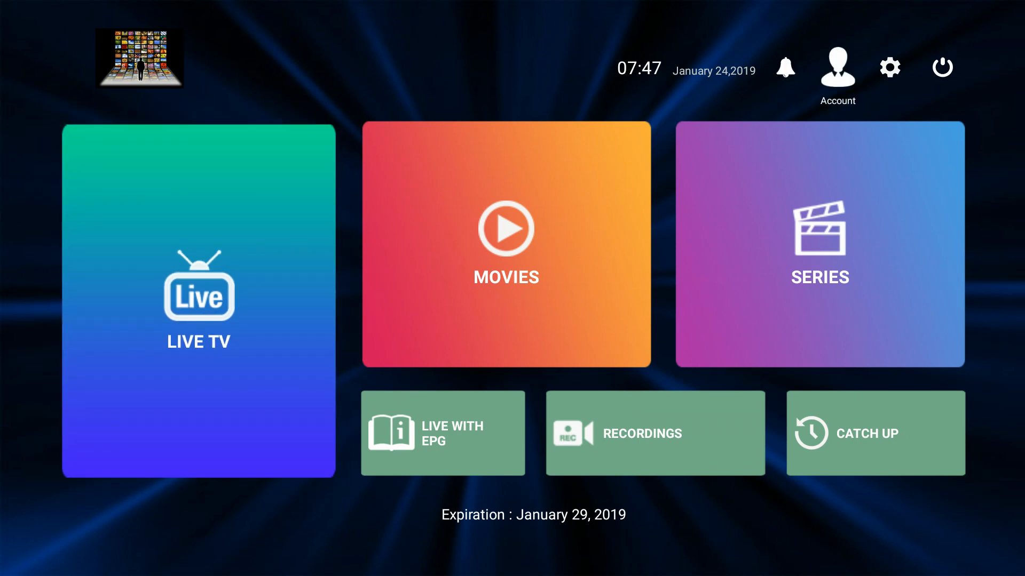
pyautogui.click(836, 67)
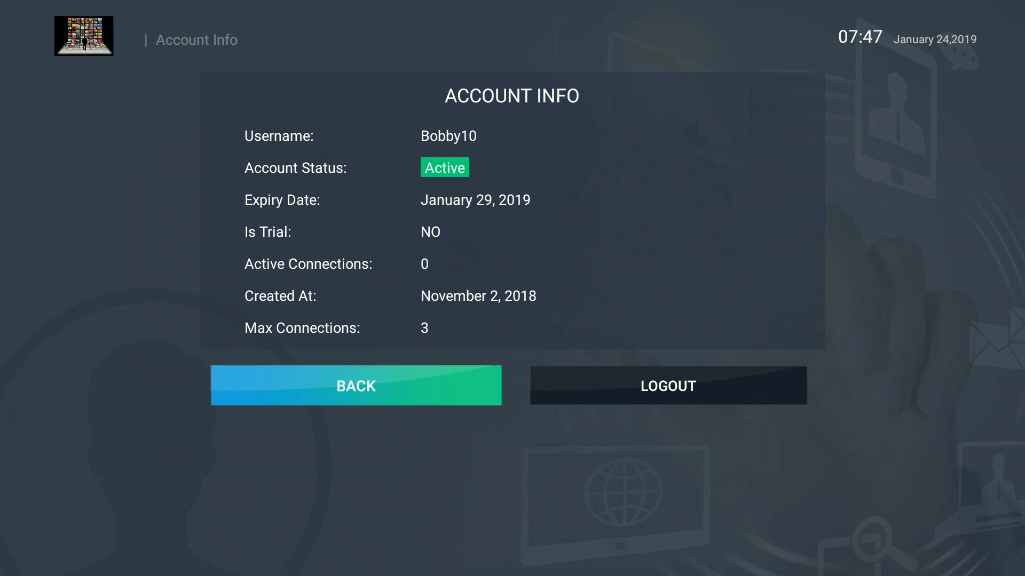
pyautogui.click(355, 385)
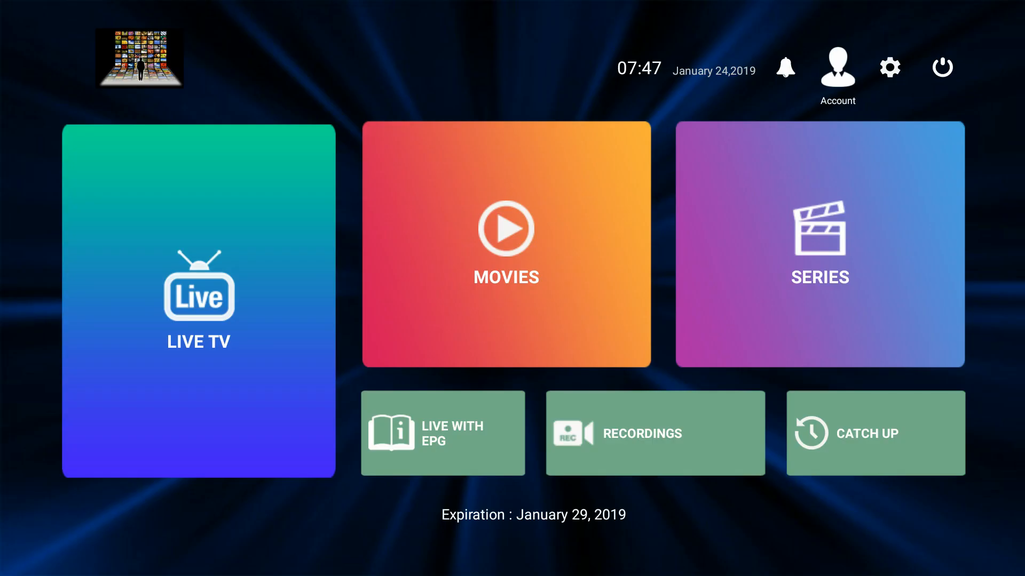
pyautogui.moveTo(888, 66)
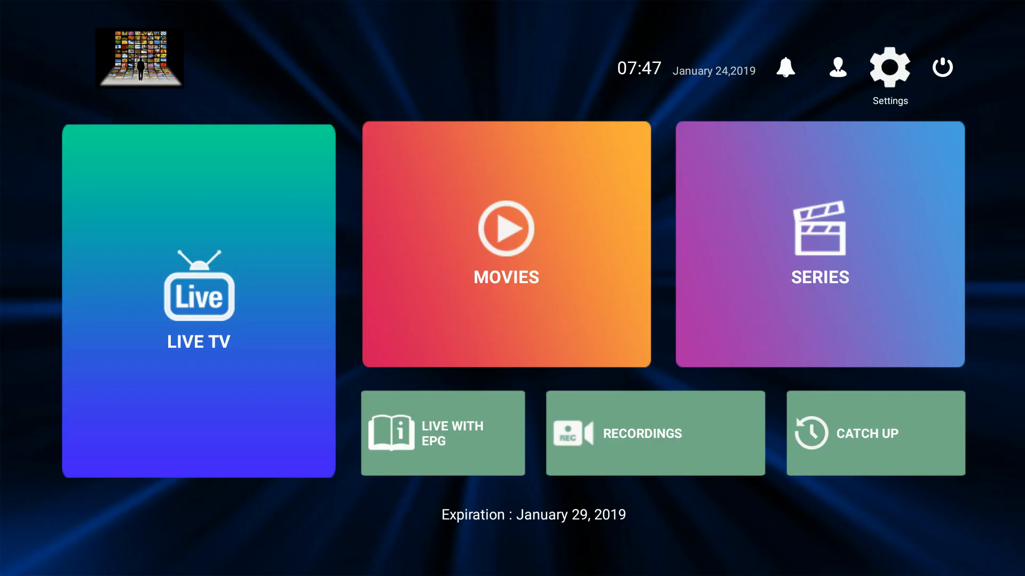
# - Review General Settings without changes and go back to the Settings grid
pyautogui.click(888, 67)
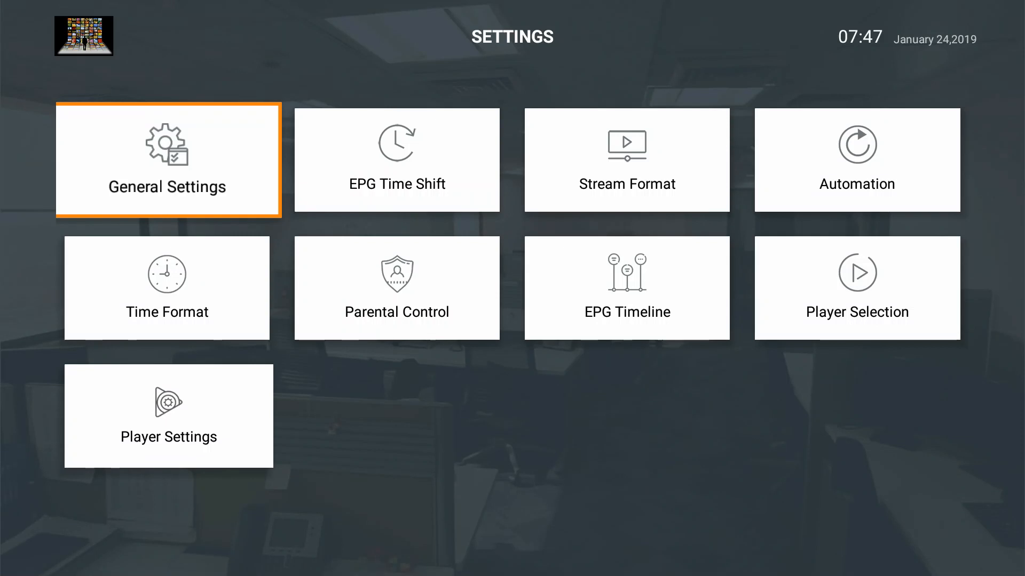
pyautogui.click(167, 159)
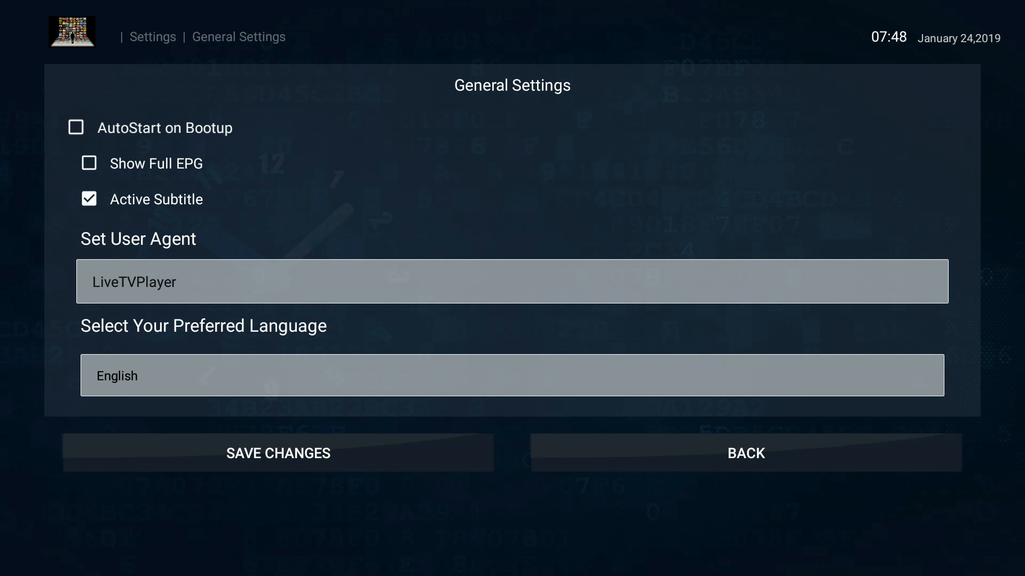
pyautogui.click(744, 453)
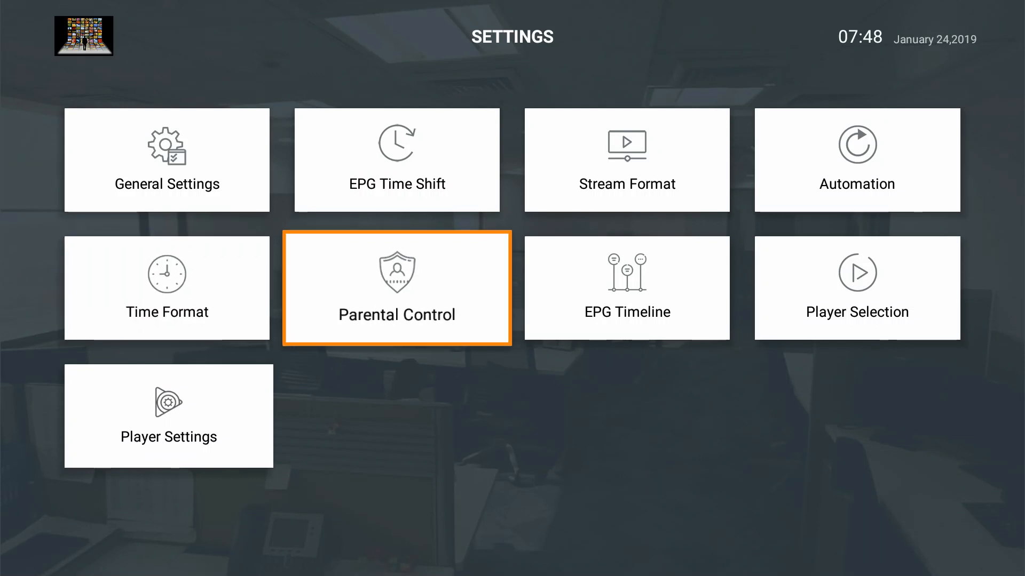
# - Enter Parental Control with the parental password
pyautogui.click(396, 288)
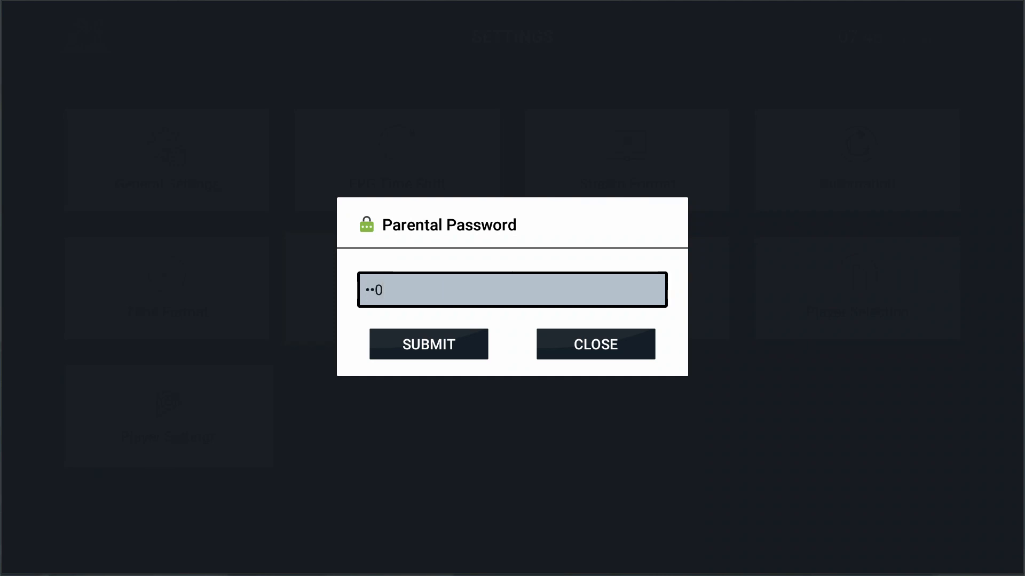
pyautogui.write('0')
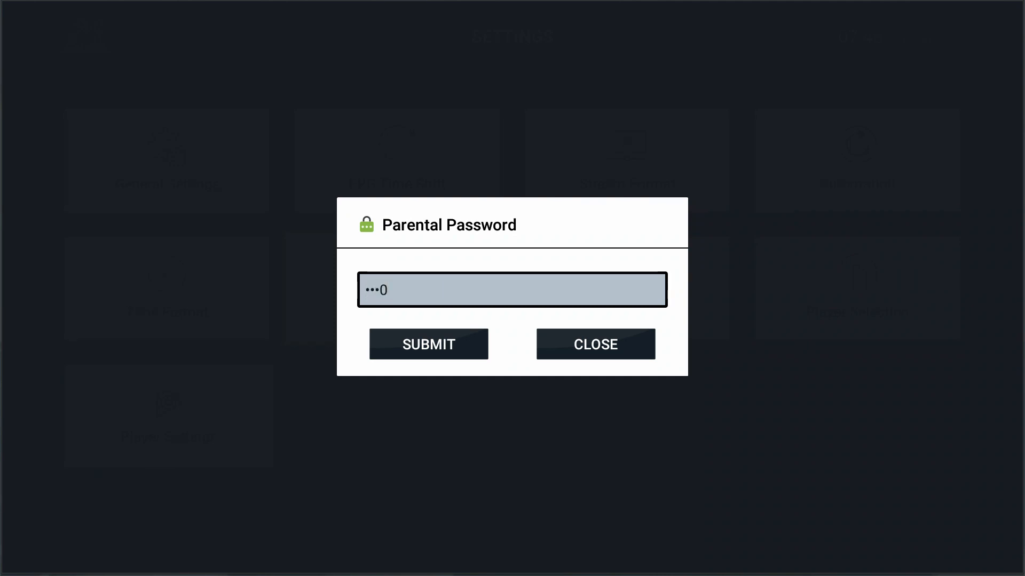
pyautogui.click(428, 344)
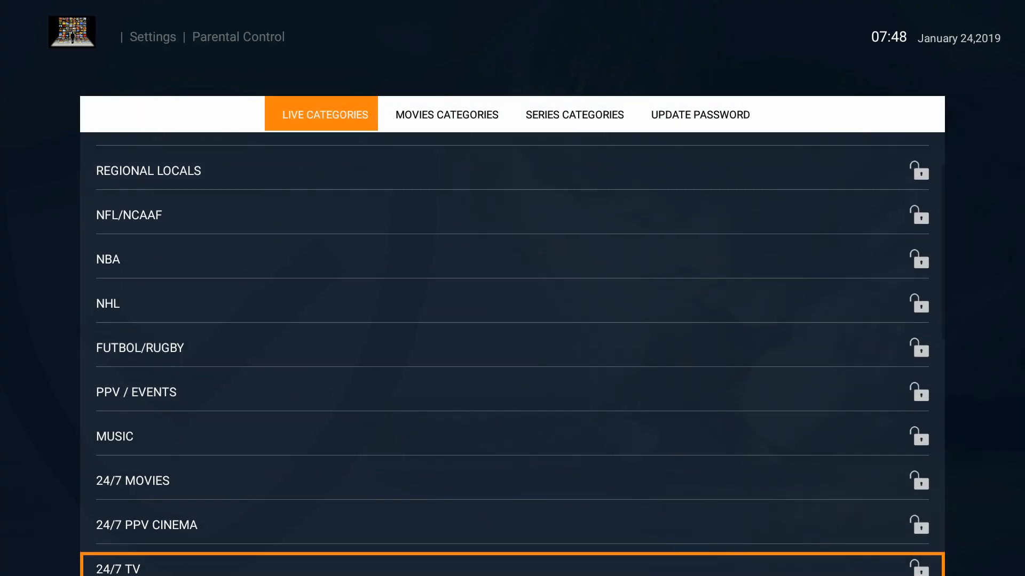
# - Lock the ADULT category under both Live Categories and Movies Categories
pyautogui.scroll(-3)
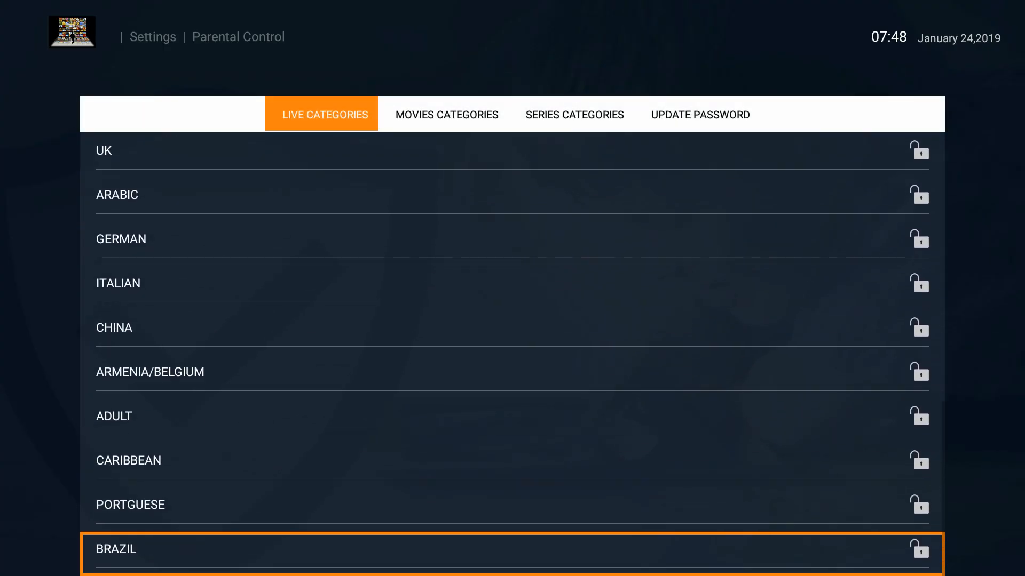
pyautogui.click(917, 417)
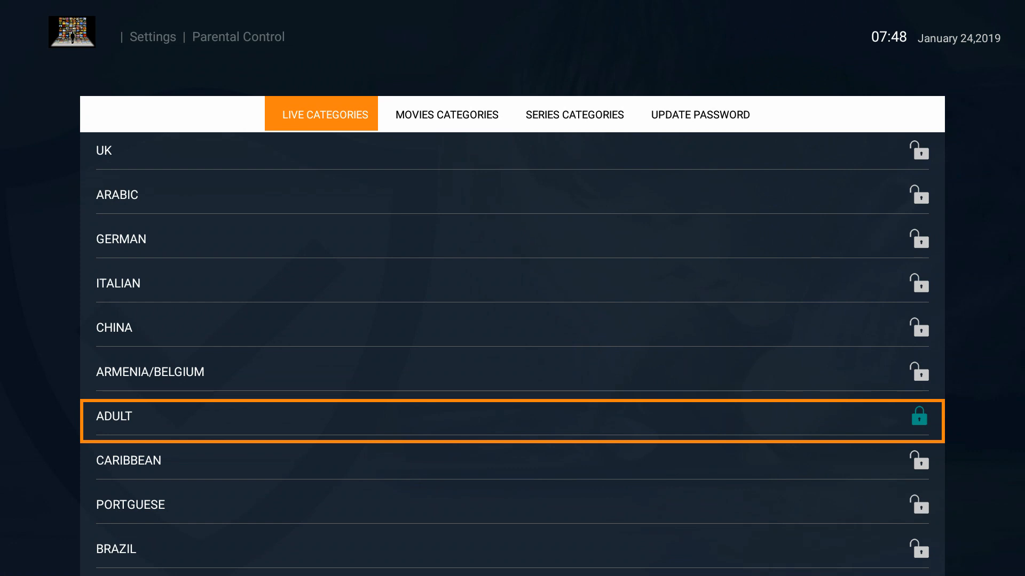
pyautogui.click(443, 114)
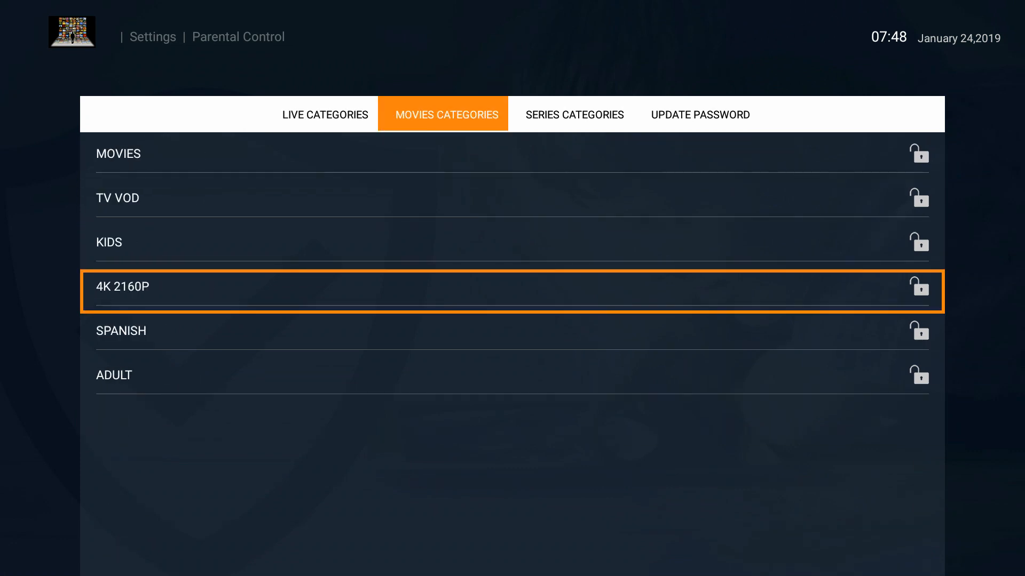
pyautogui.click(919, 375)
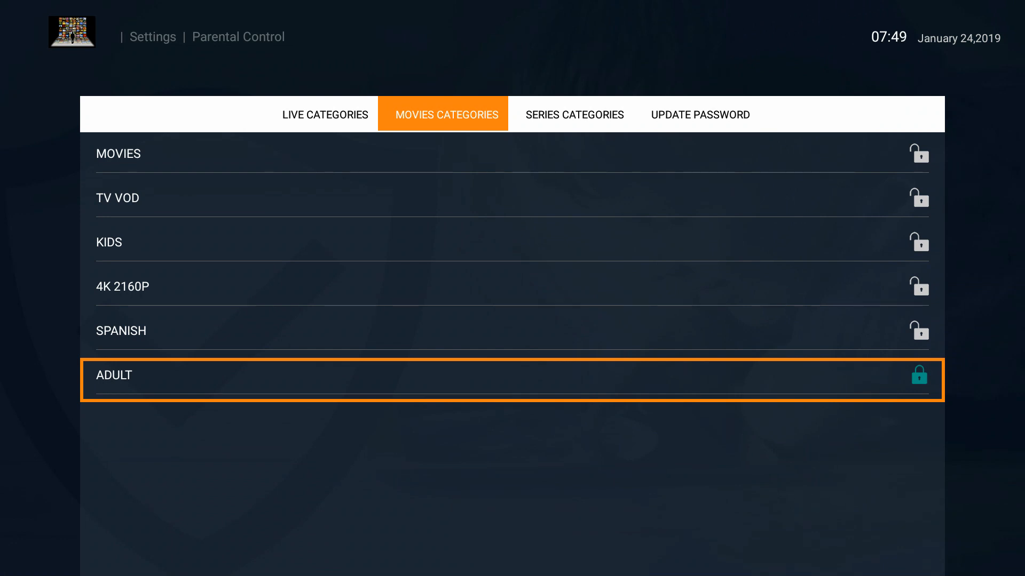
pyautogui.click(325, 114)
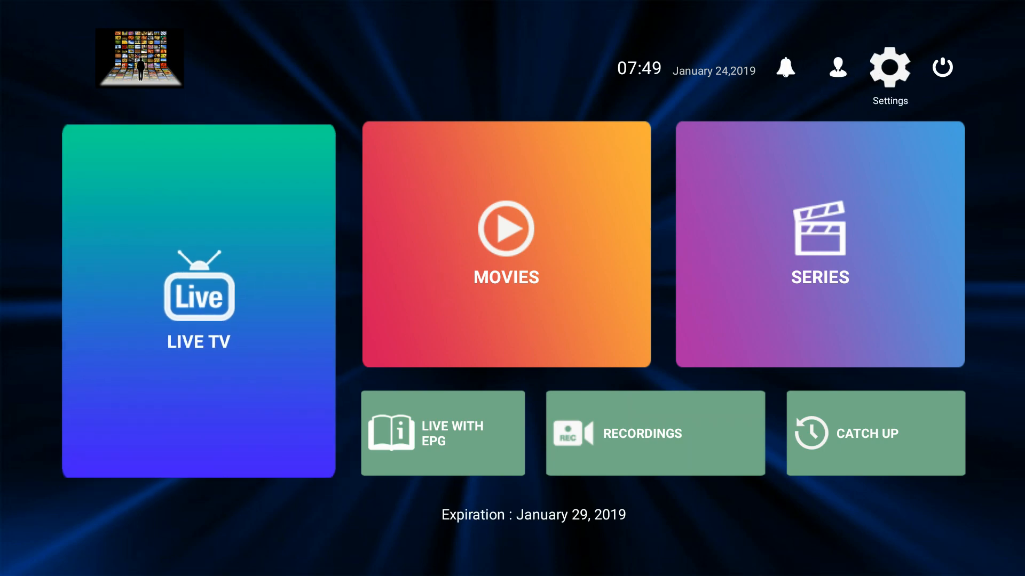
# - Switch the built-in player to the Software Decoder and save the change
pyautogui.click(889, 67)
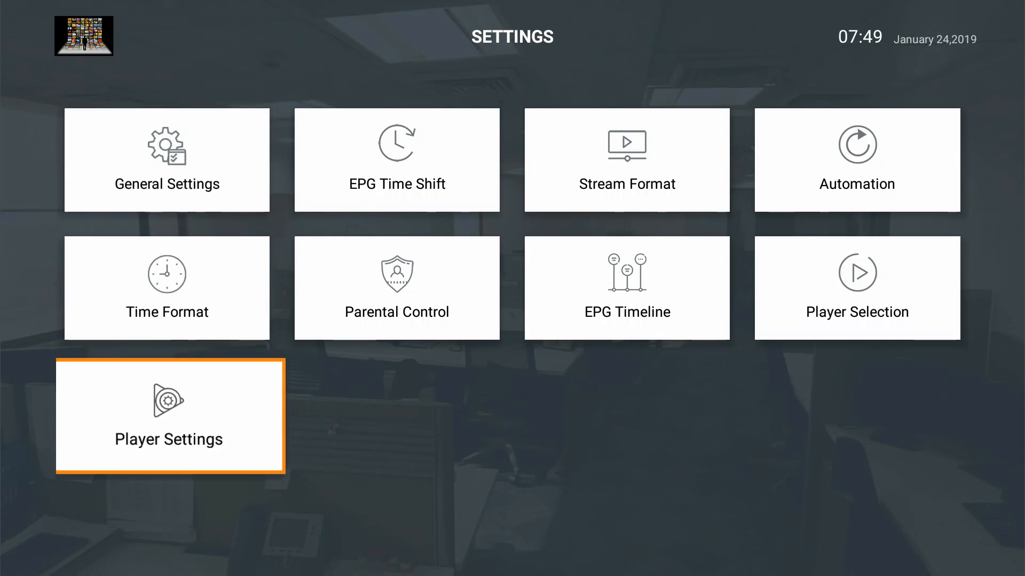
pyautogui.click(169, 416)
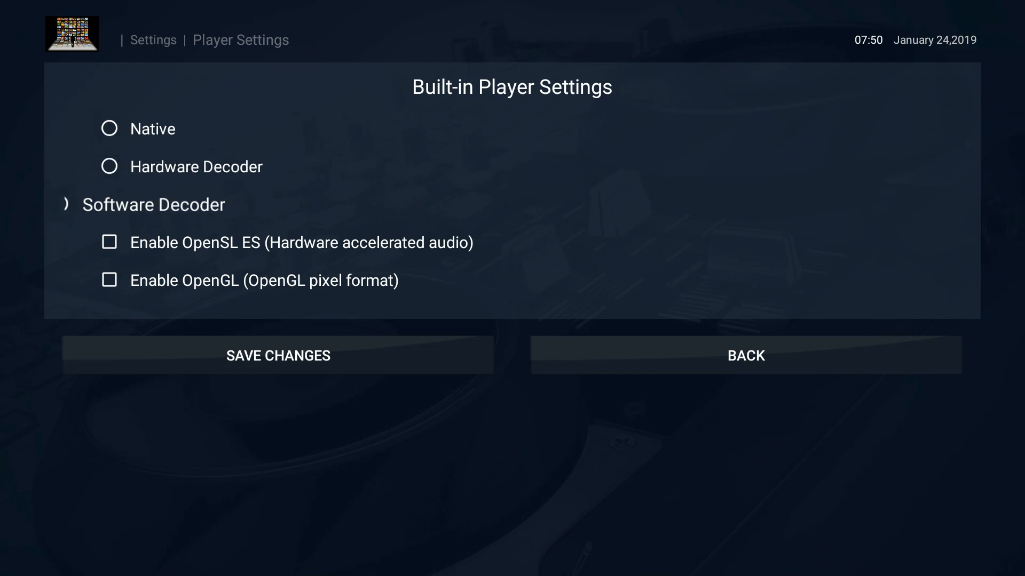
pyautogui.click(109, 204)
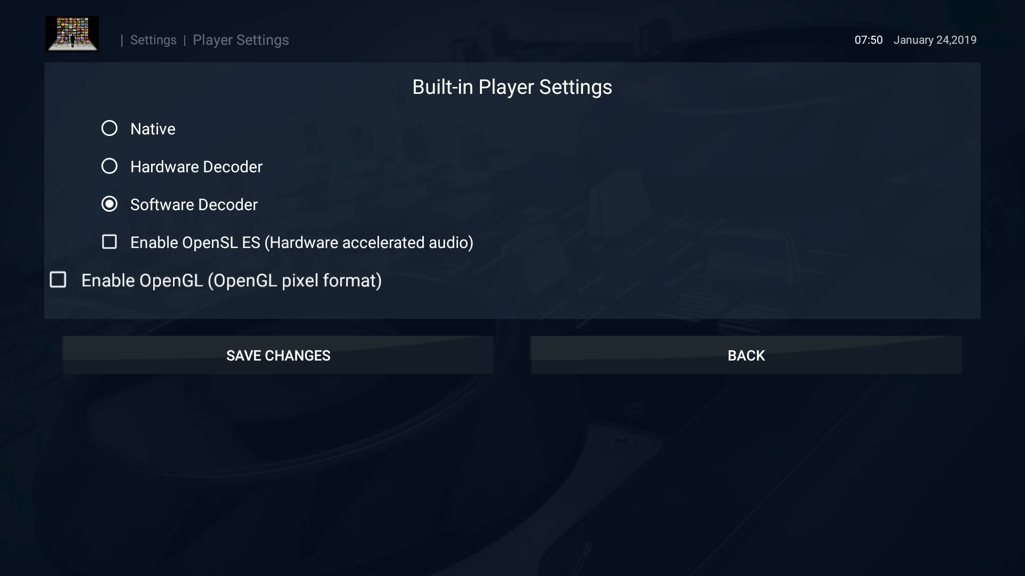
pyautogui.click(744, 355)
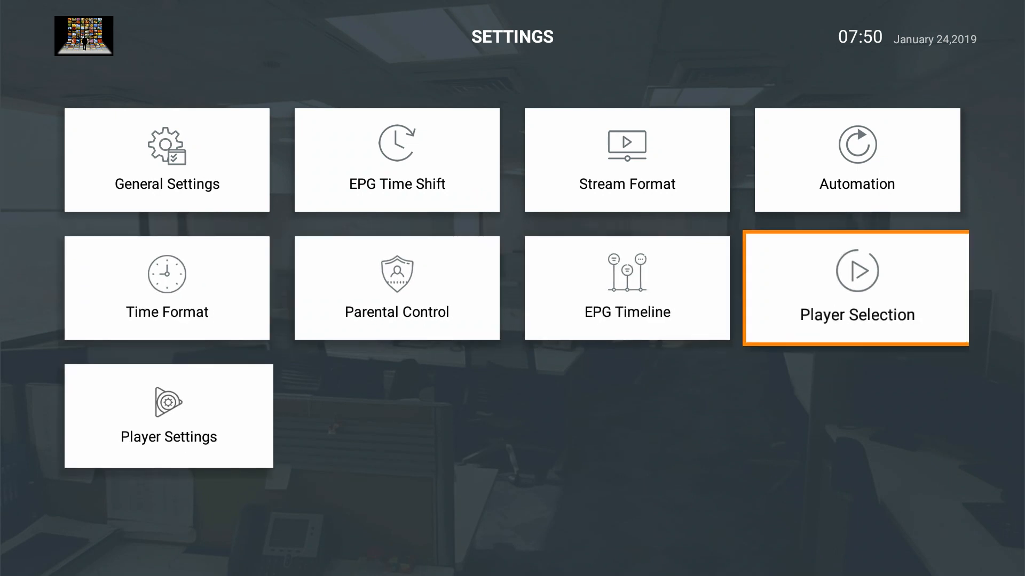
# - Choose MX Player as the default player in Player Selection and save
pyautogui.click(856, 288)
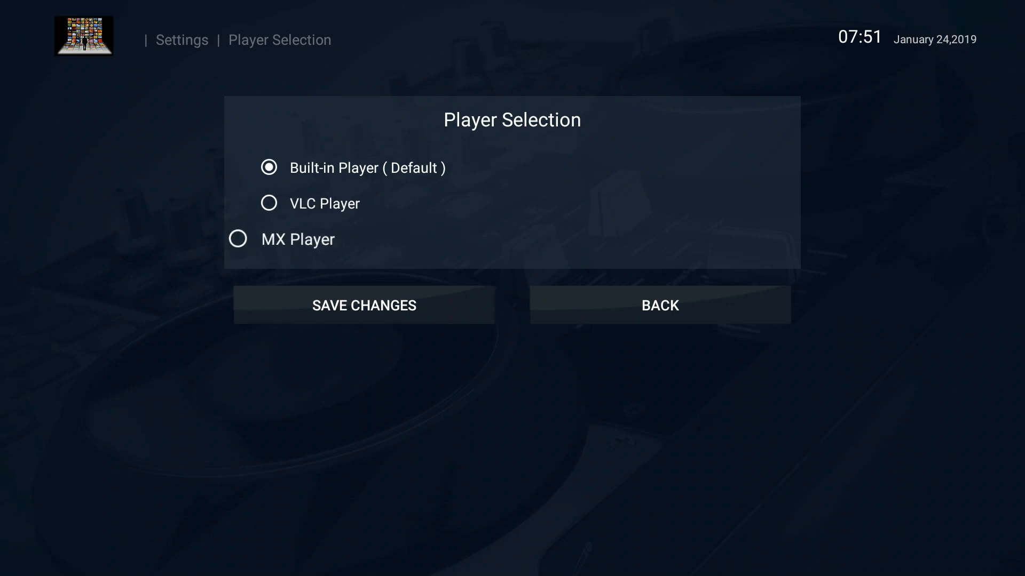
pyautogui.click(238, 238)
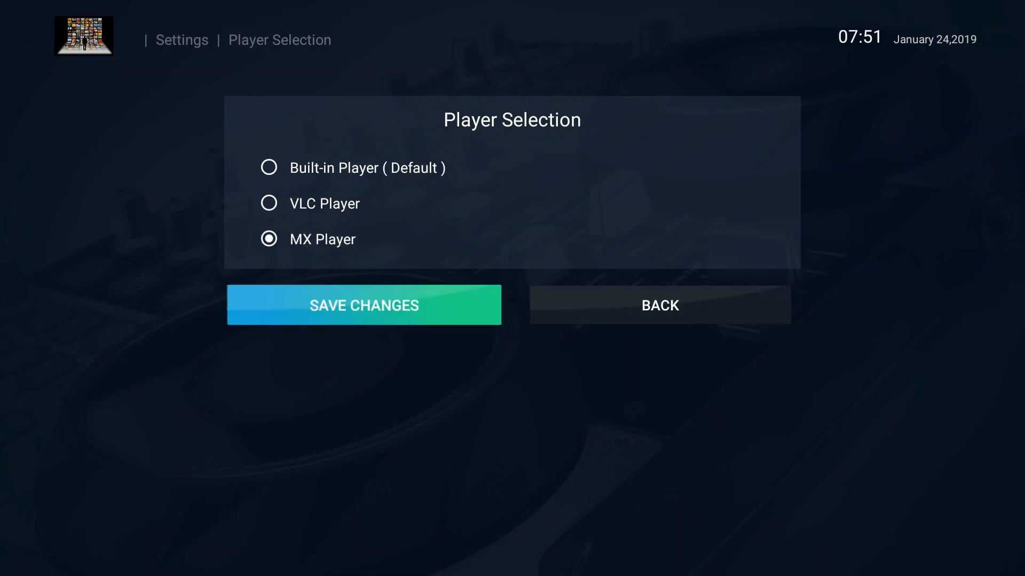
pyautogui.click(363, 305)
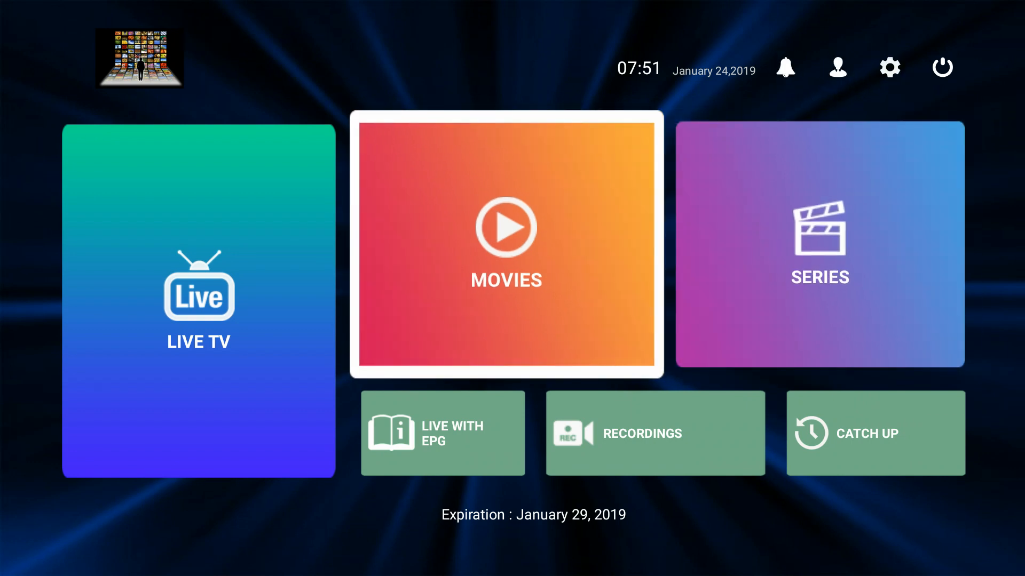
# - Browse the Live TV category list, return home and reopen the settings menu
pyautogui.click(198, 298)
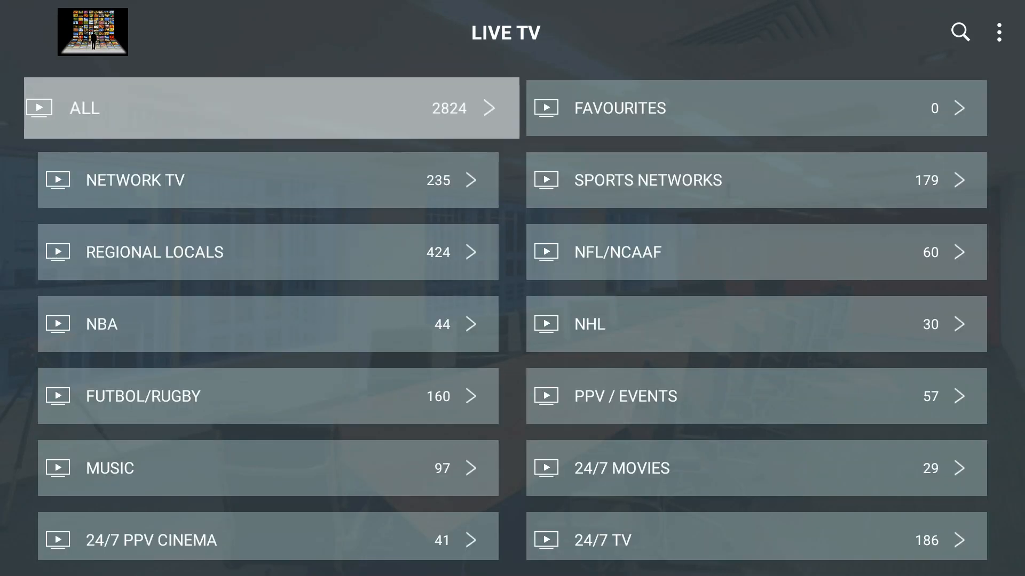
pyautogui.click(267, 180)
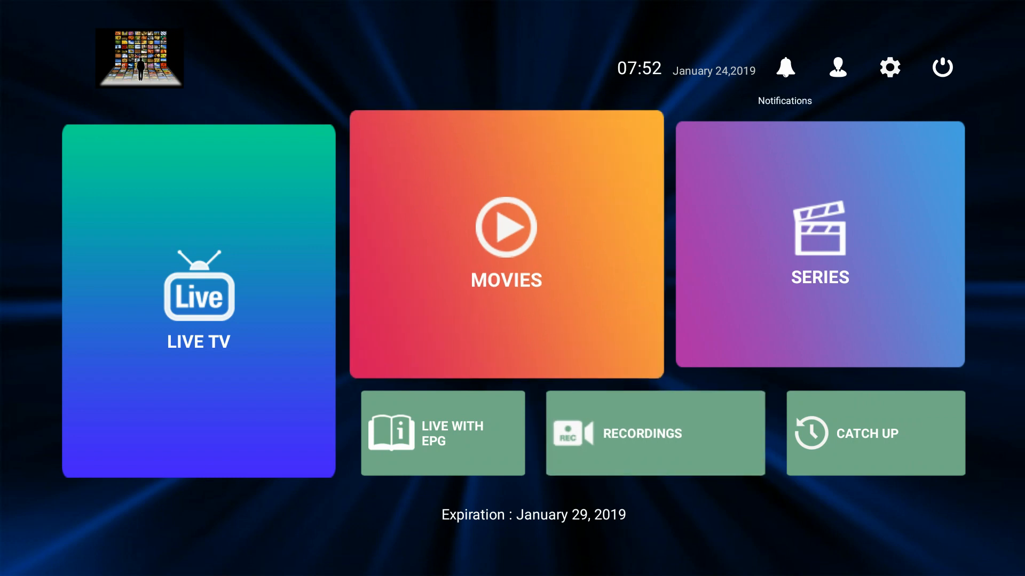
pyautogui.click(888, 67)
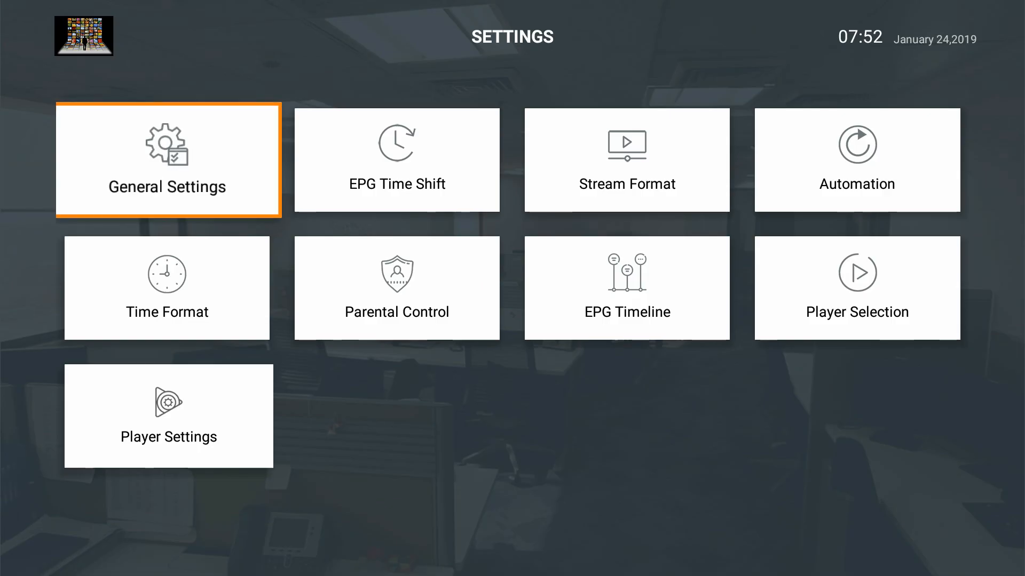